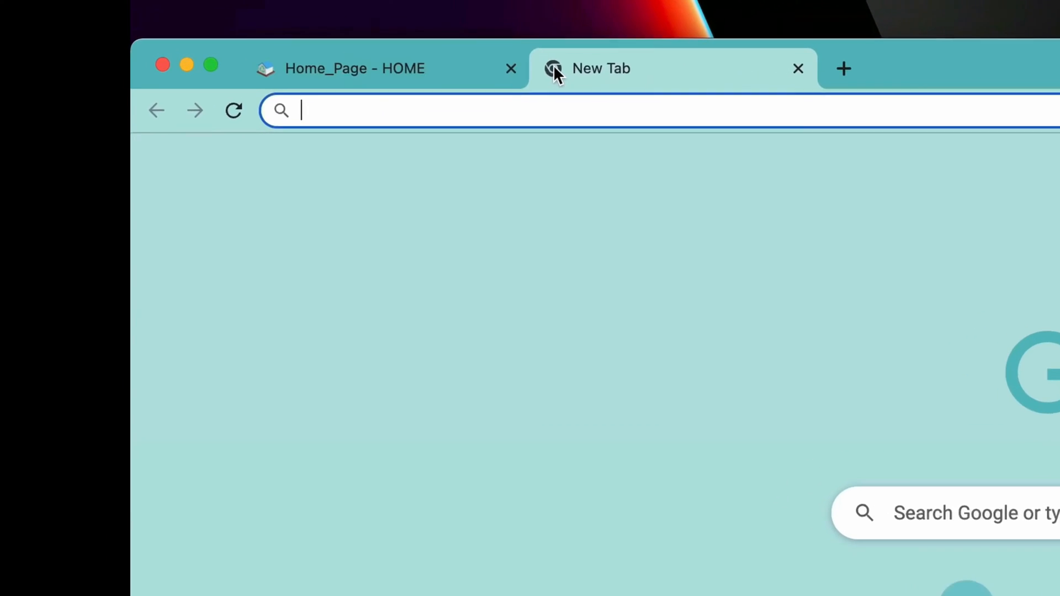
{"action": "type", "text": "https://192.168"}
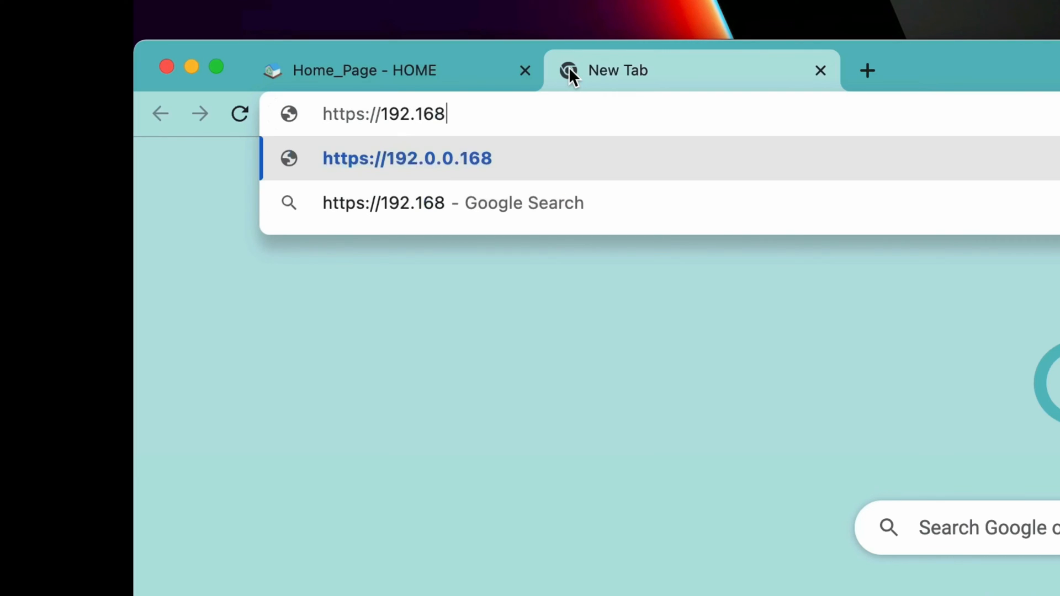
{"action": "type", "text": ".1.1:4434"}
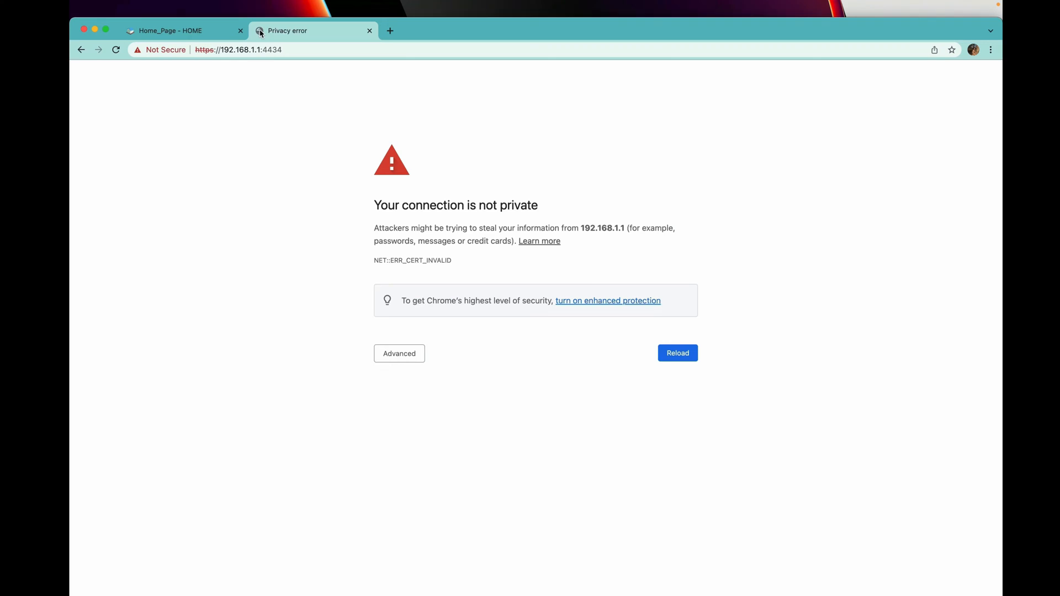
{"action": "left_click", "coordinate": [398, 353]}
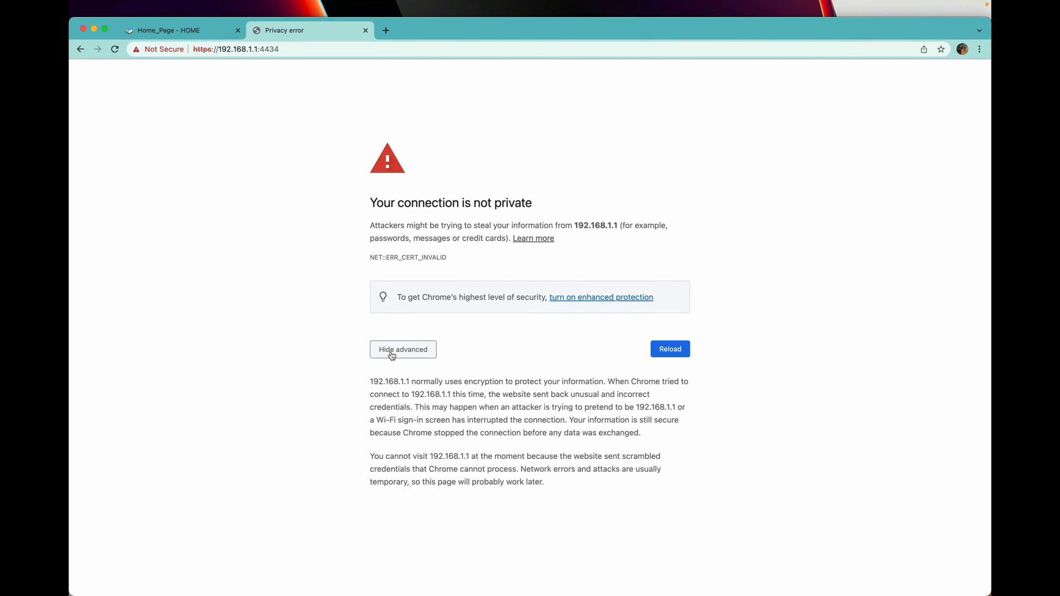
{"action": "mouse_move", "coordinate": [402, 451]}
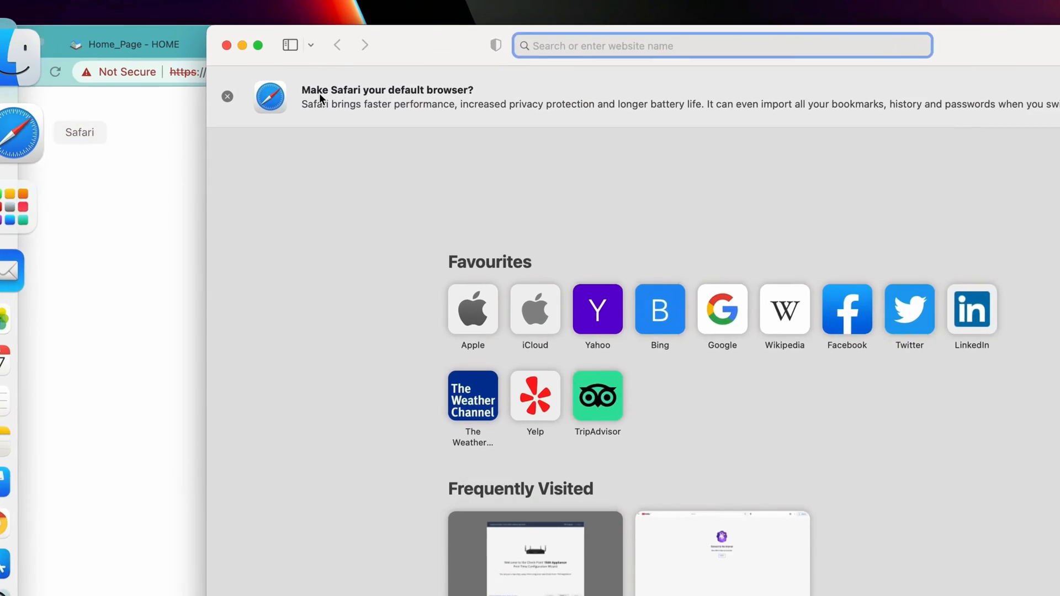
{"action": "type", "text": "https://192.168.1.1:4434/"}
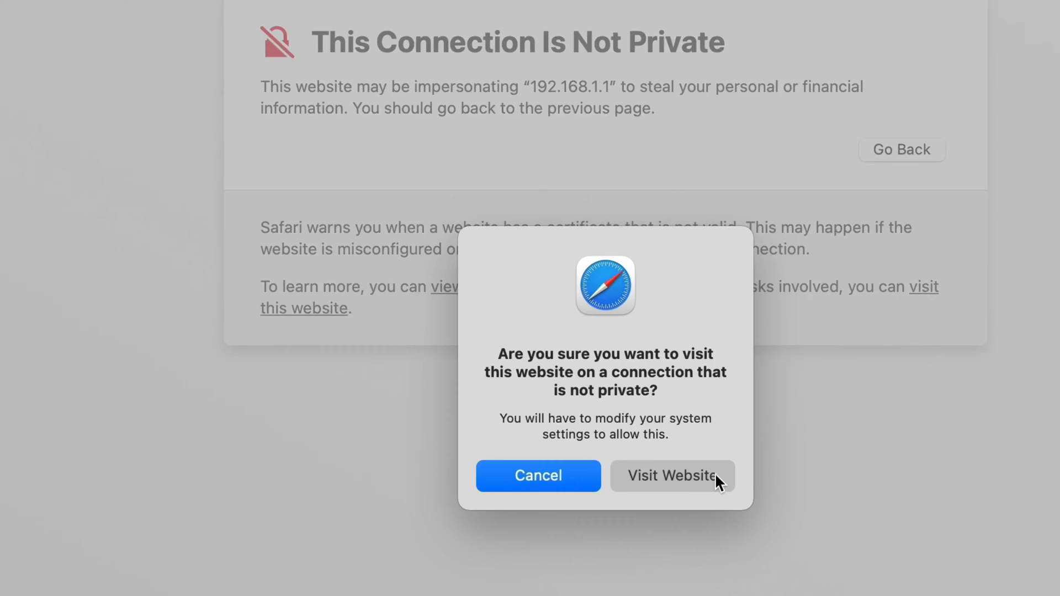
{"action": "left_click", "coordinate": [671, 475]}
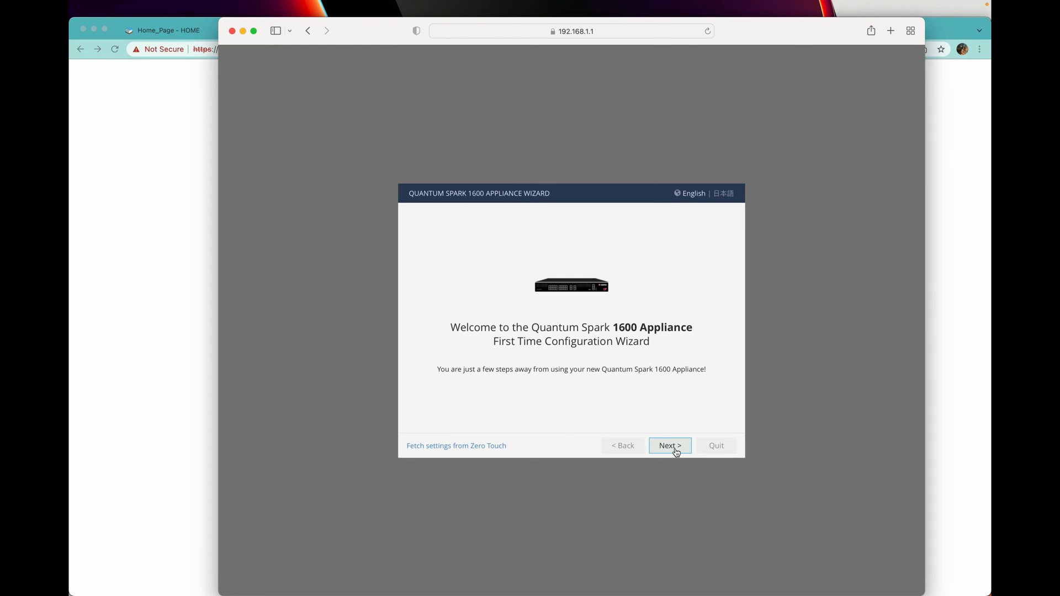
{"action": "mouse_move", "coordinate": [654, 451]}
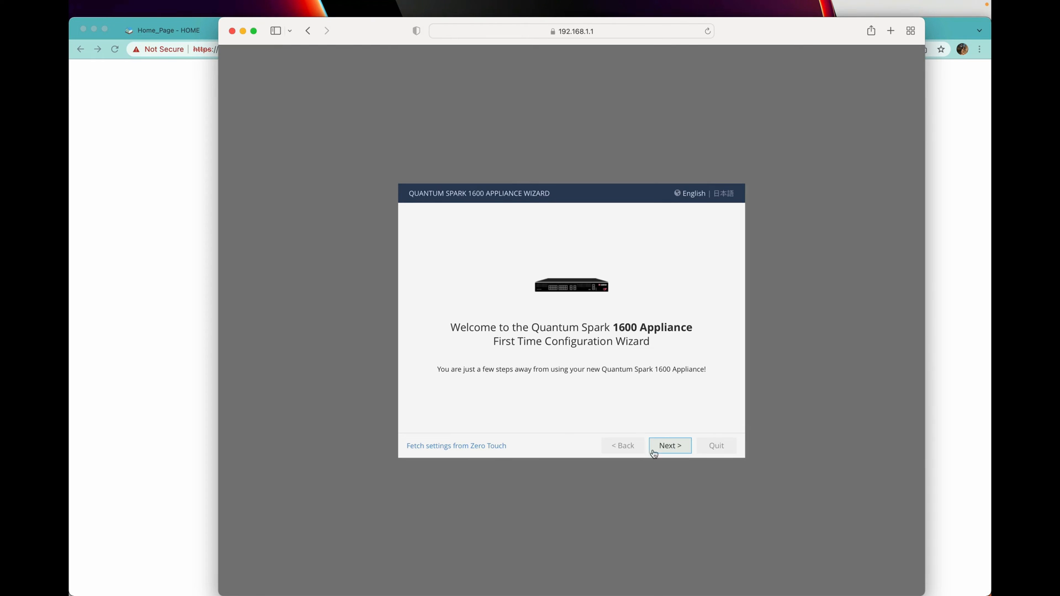
{"action": "left_click", "coordinate": [456, 445]}
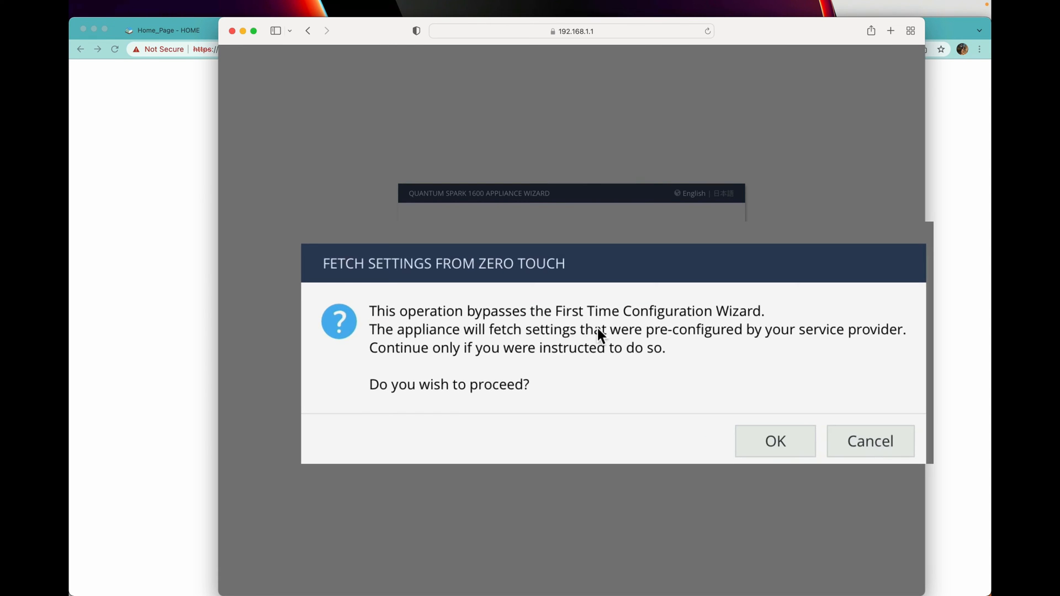
{"action": "mouse_move", "coordinate": [652, 352]}
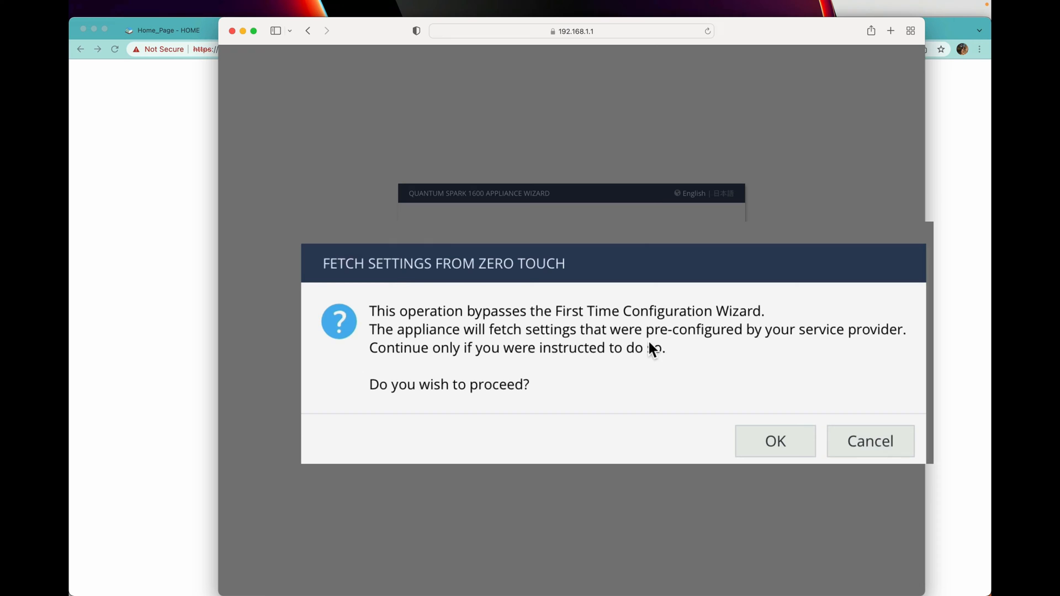
{"action": "mouse_move", "coordinate": [898, 342]}
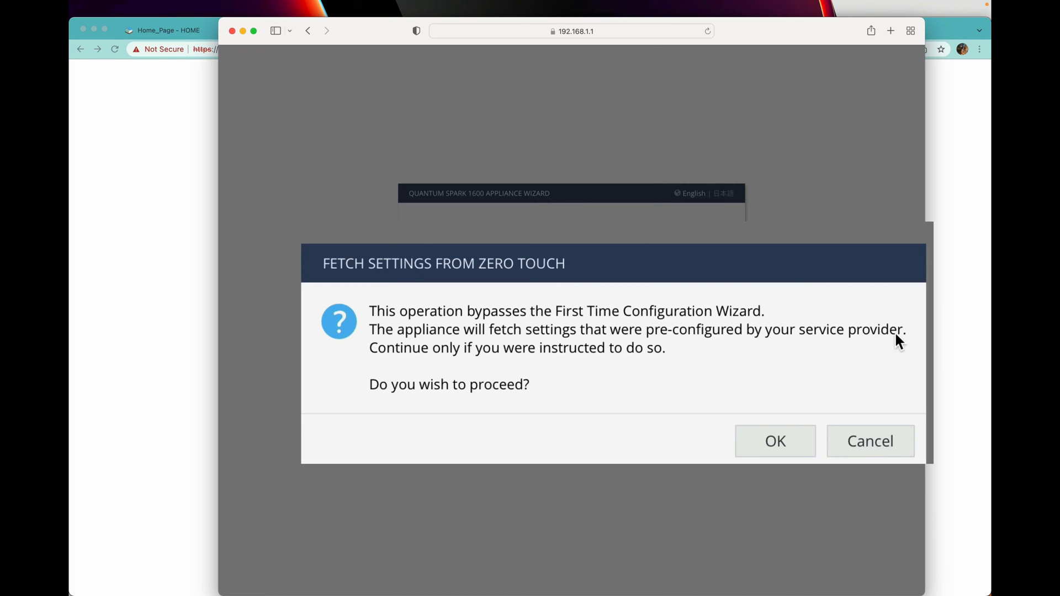
{"action": "left_click", "coordinate": [869, 441]}
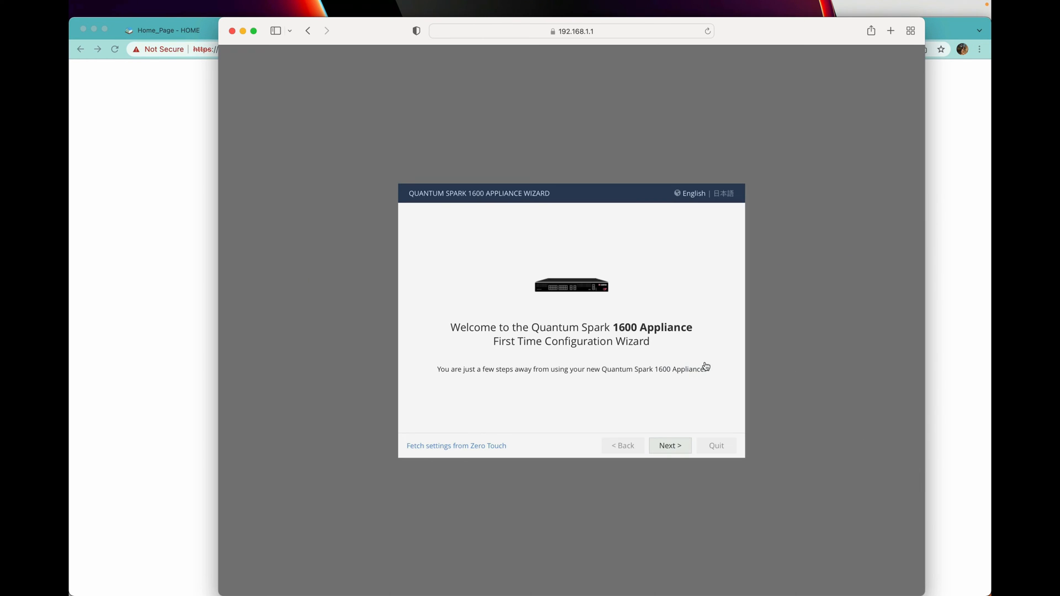
{"action": "mouse_move", "coordinate": [690, 415]}
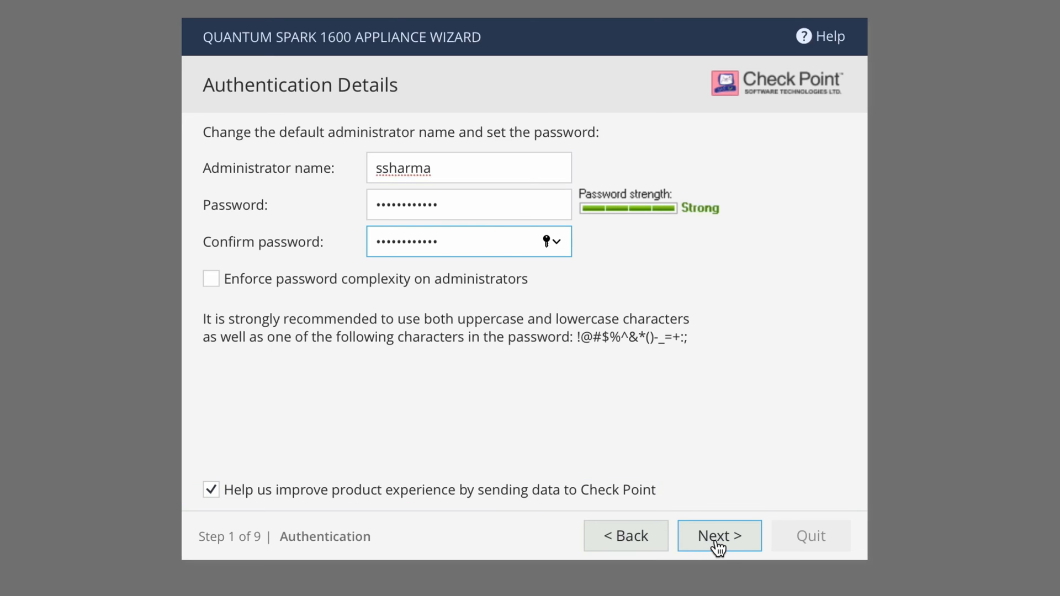
{"action": "left_click", "coordinate": [717, 535]}
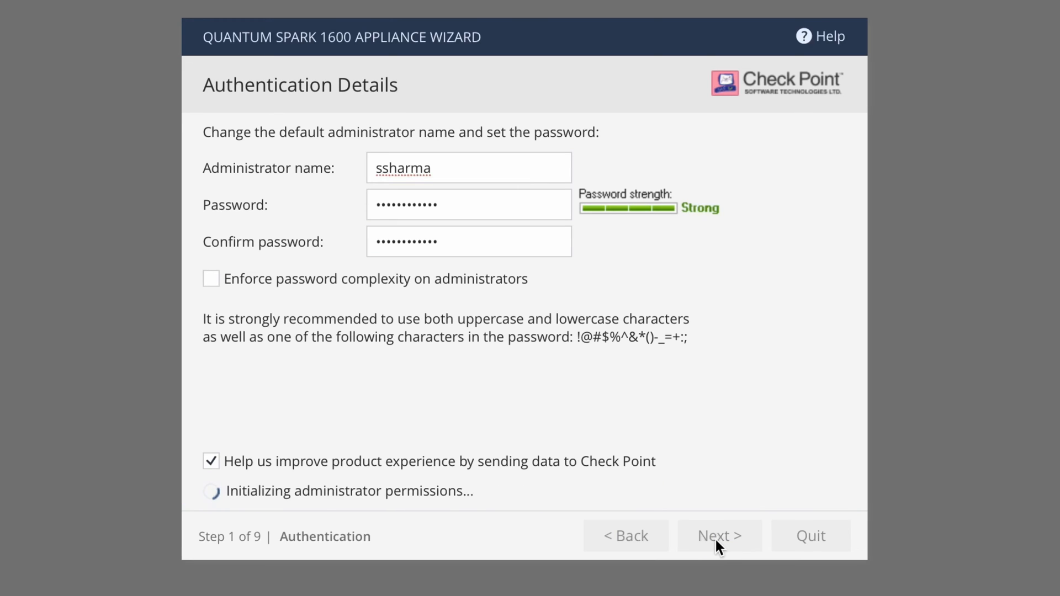
{"action": "left_click", "coordinate": [717, 535]}
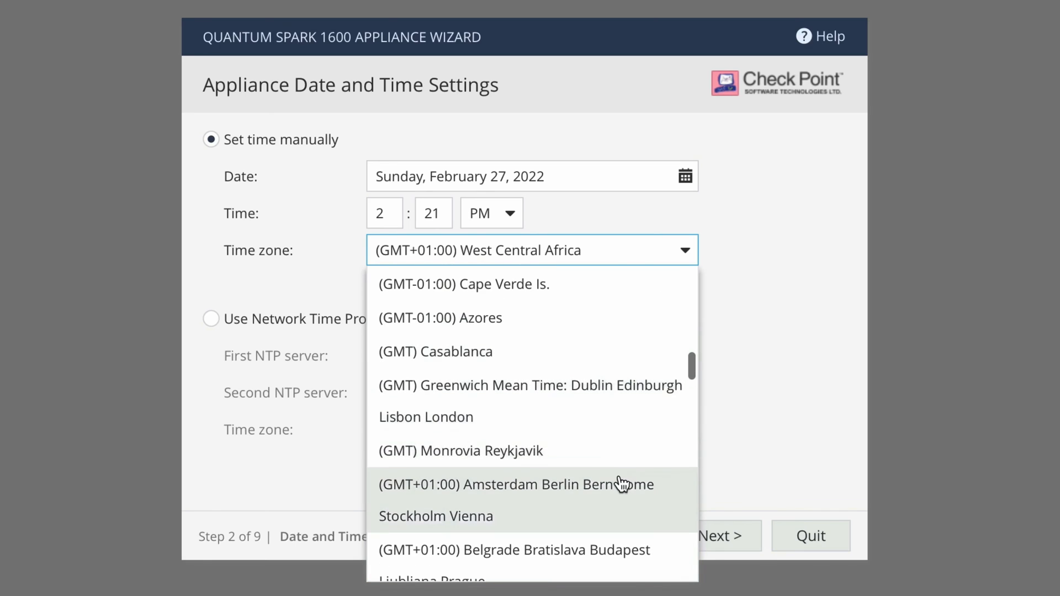
Set time zone (GMT+01:00) Amsterdam Berlin Bern Rome Stockholm Vienna and advance to Appliance Name.
{"action": "left_click", "coordinate": [538, 501]}
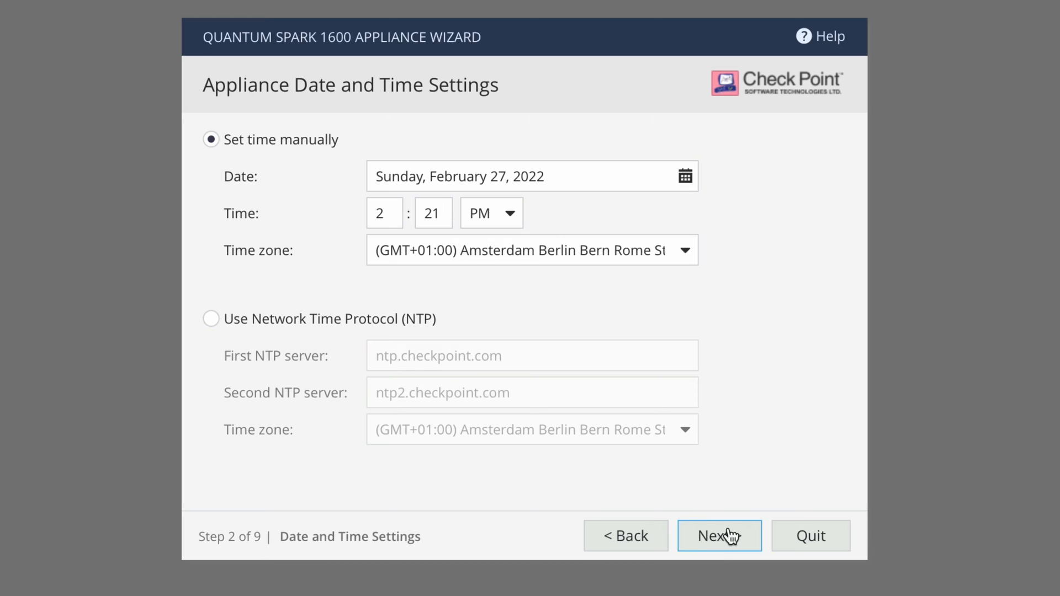
{"action": "left_click", "coordinate": [720, 535]}
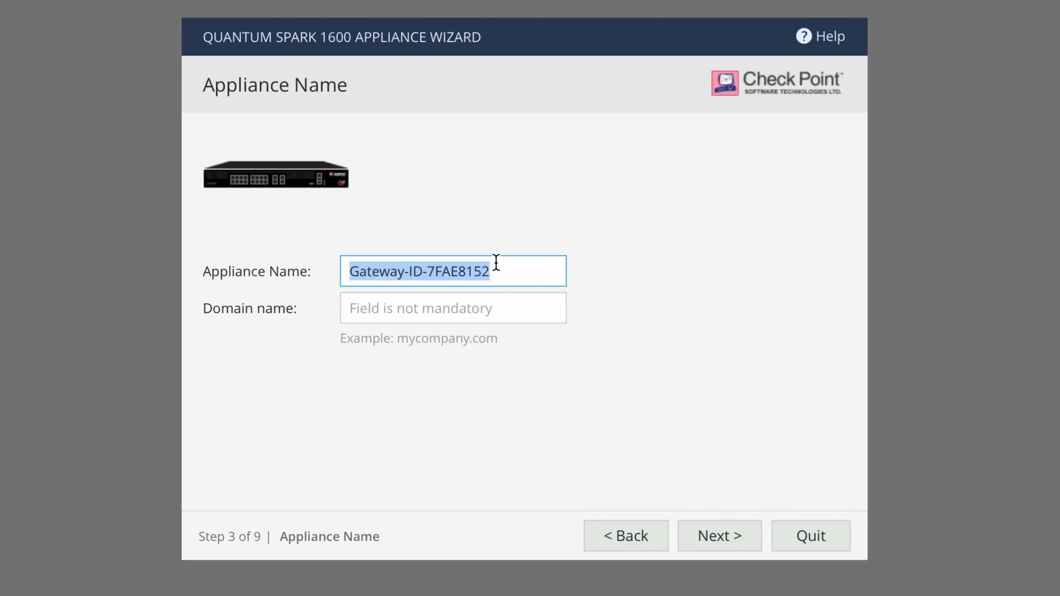
Name the appliance nlfwl02 with domain tekguru4u.com and accept it.
{"action": "type", "text": "nl"}
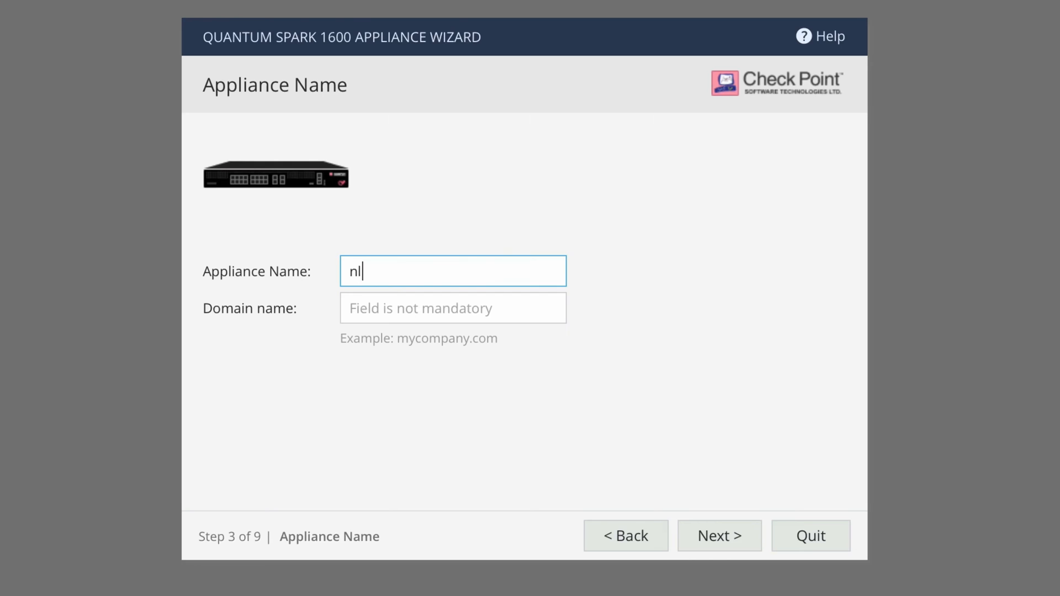
{"action": "type", "text": "fwl02"}
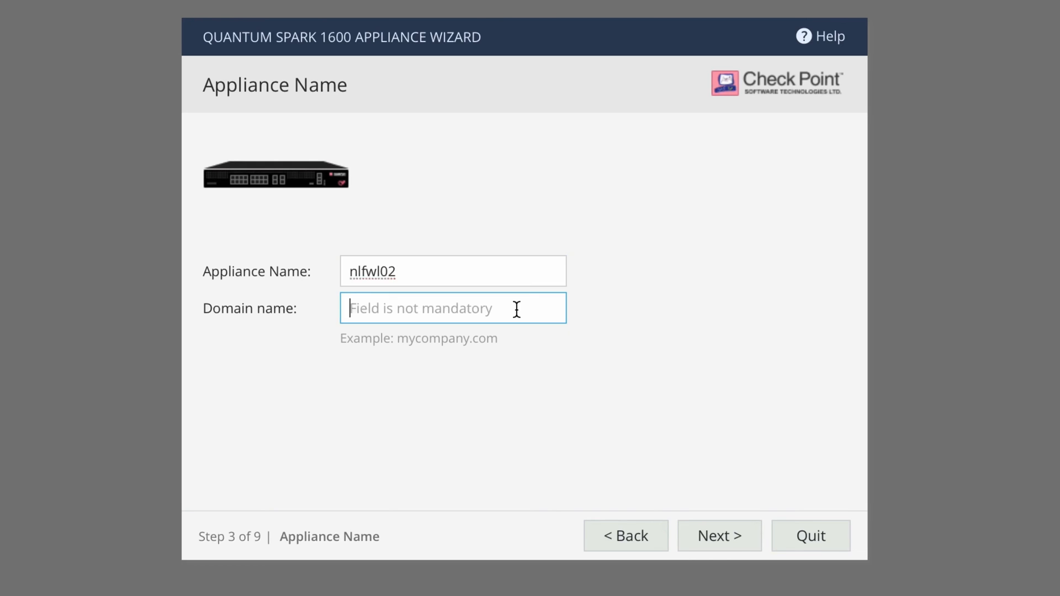
{"action": "type", "text": "tekguru4u"}
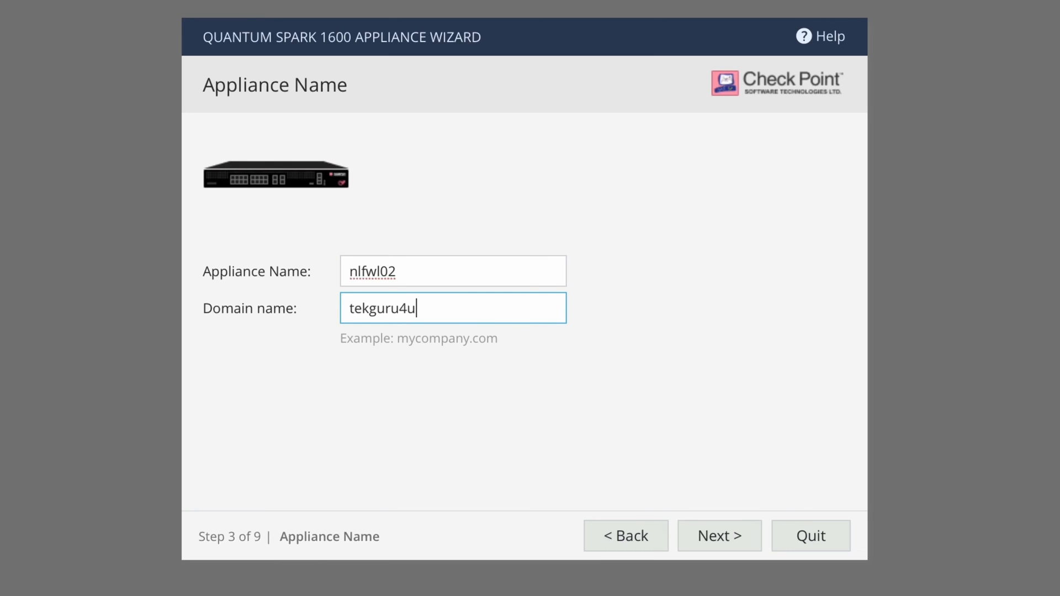
{"action": "type", "text": ".com"}
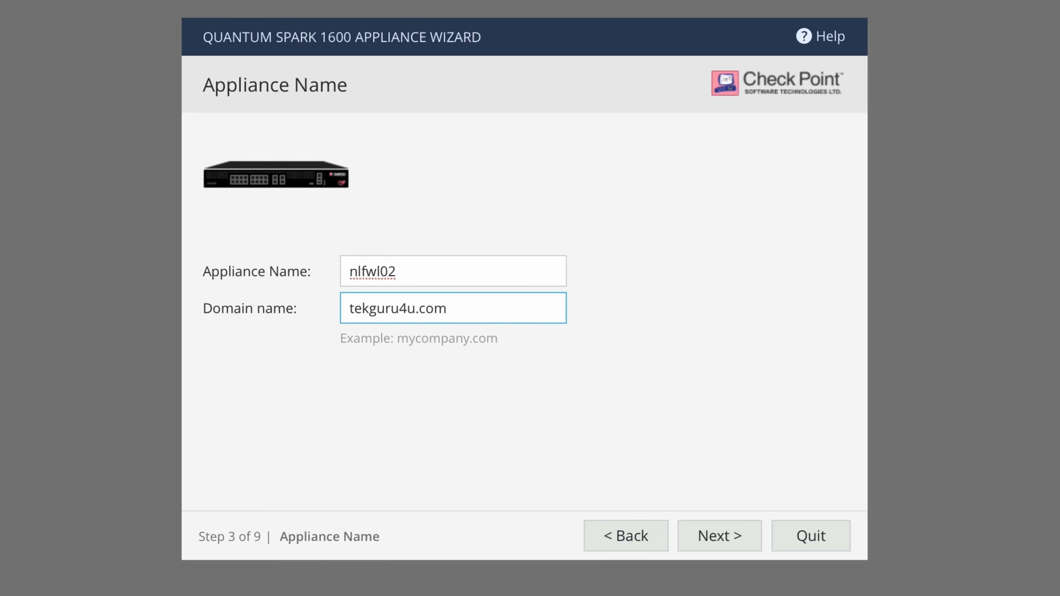
{"action": "left_click", "coordinate": [720, 535]}
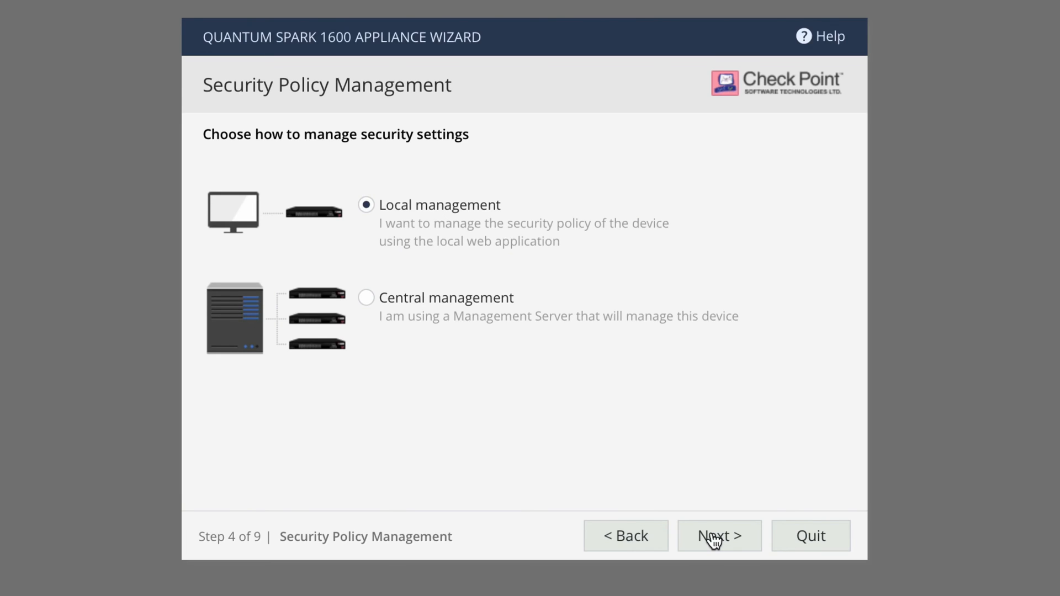
Keep Local management for the security policy and reach the Internet Connection step.
{"action": "left_click", "coordinate": [719, 536]}
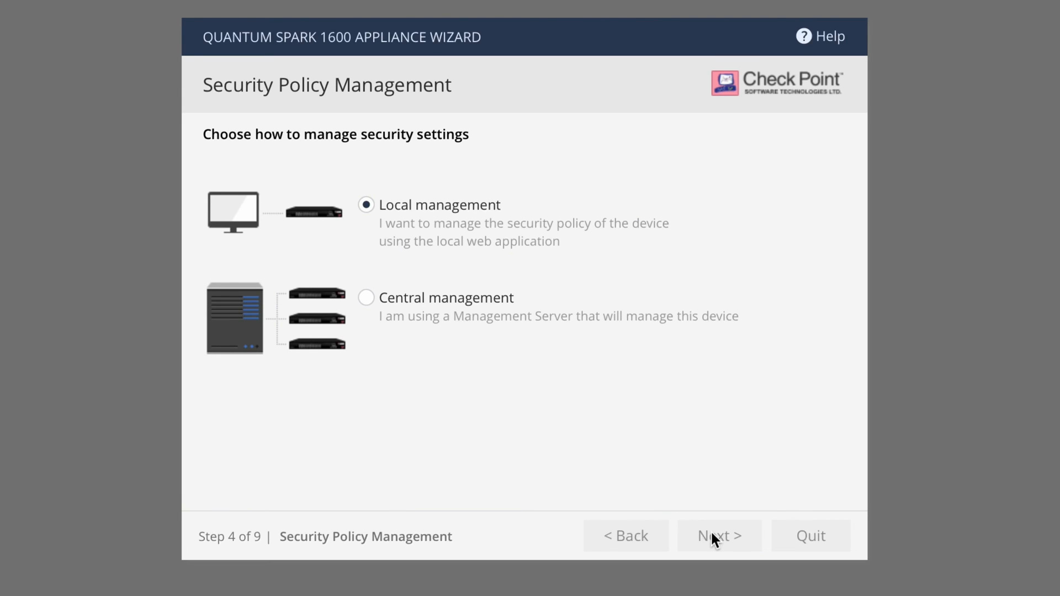
{"action": "left_click", "coordinate": [717, 536]}
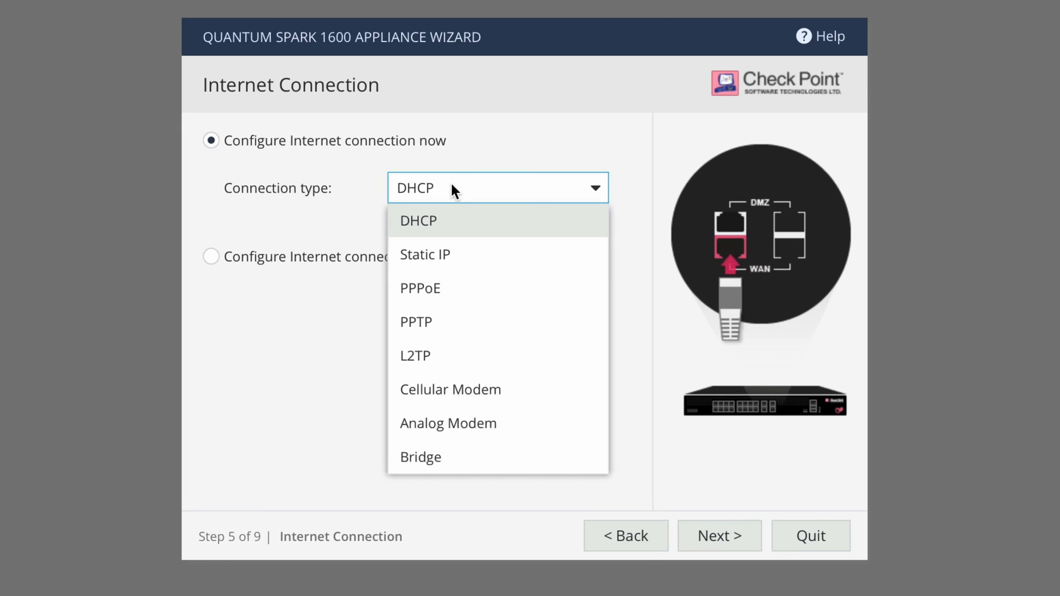
Connect WAN with static IP 192.168.178.12, gateway 192.168.178.1, DNS 8.8.8.8 and advance to Local Network.
{"action": "left_click", "coordinate": [425, 253]}
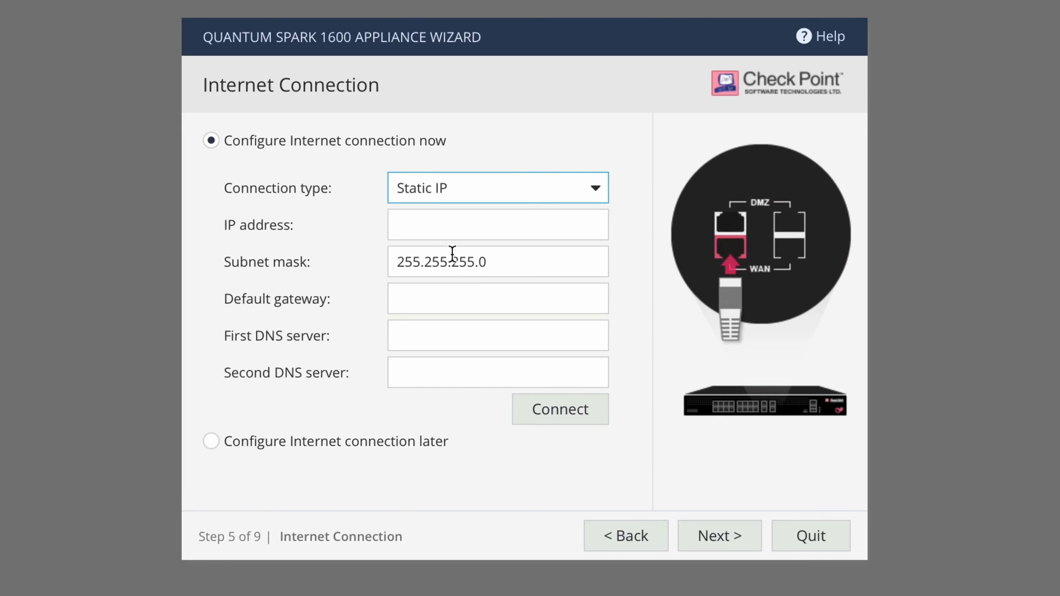
{"action": "left_click", "coordinate": [497, 224]}
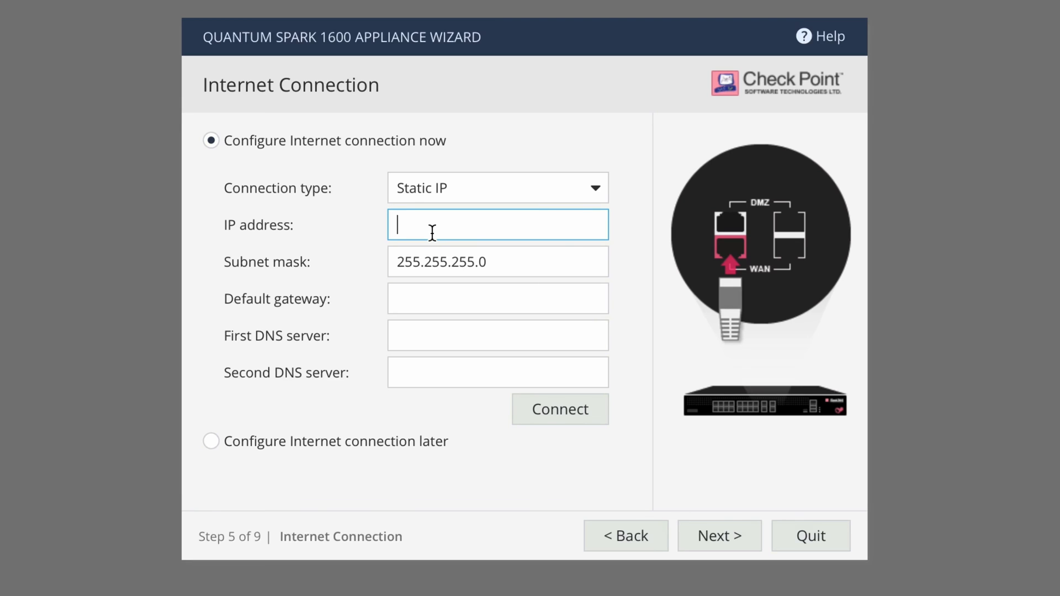
{"action": "type", "text": "192.168.178.12"}
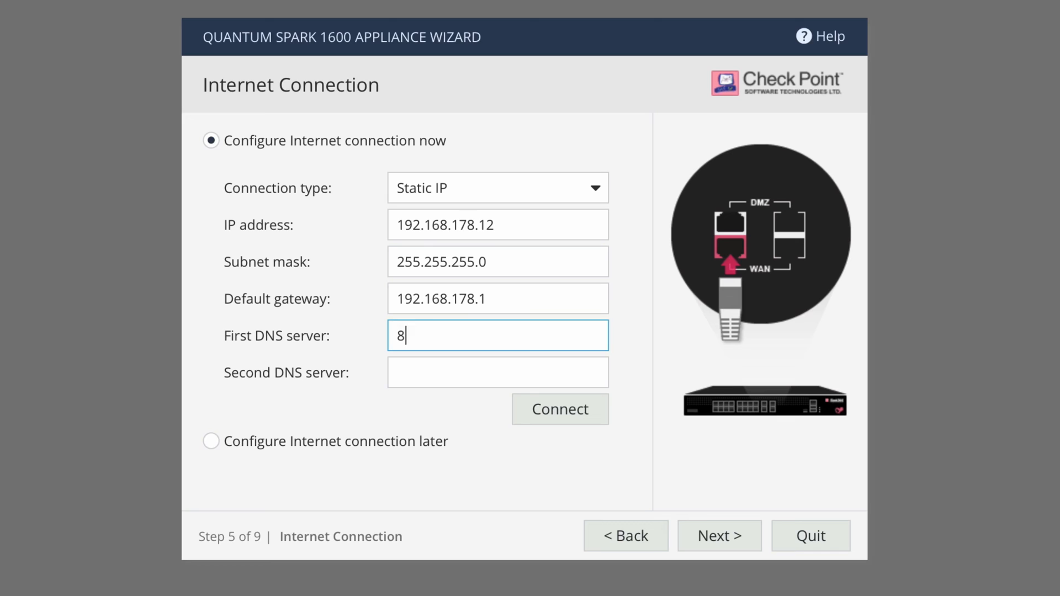
{"action": "type", "text": ".8.8.8"}
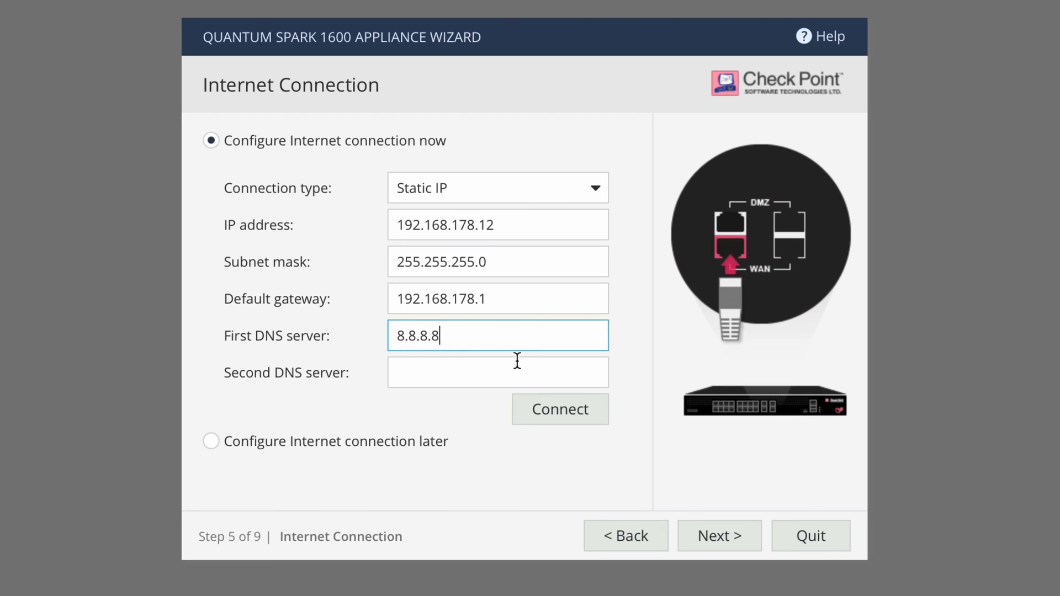
{"action": "left_click", "coordinate": [560, 409]}
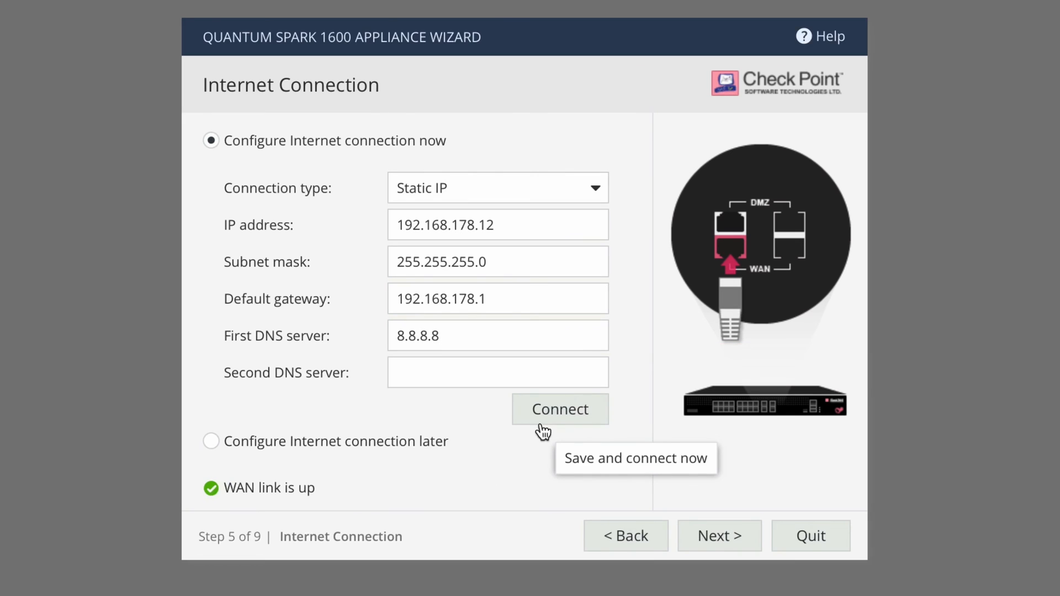
{"action": "mouse_move", "coordinate": [735, 540]}
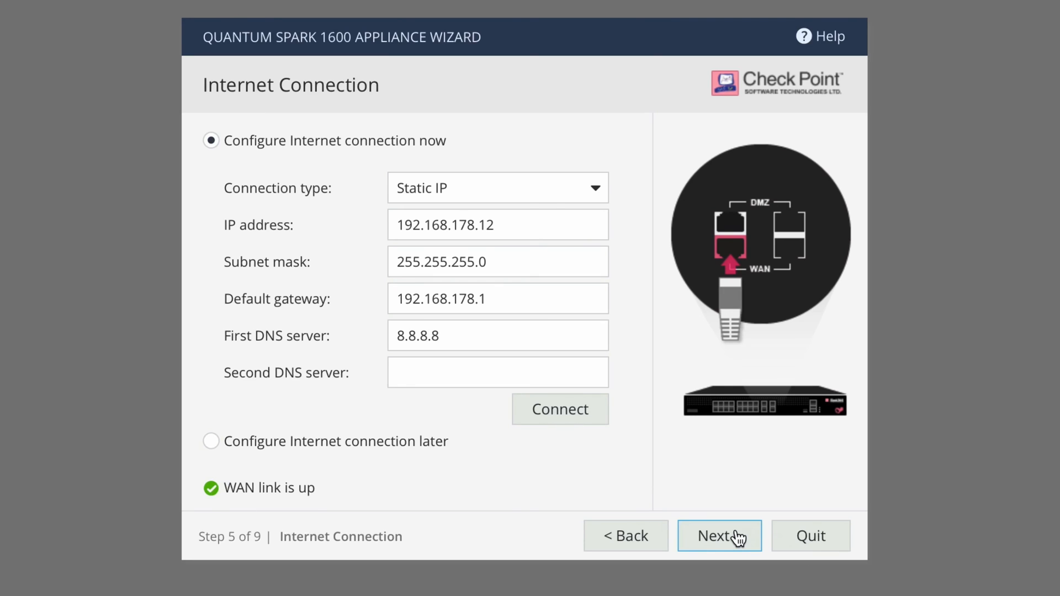
{"action": "left_click", "coordinate": [720, 536]}
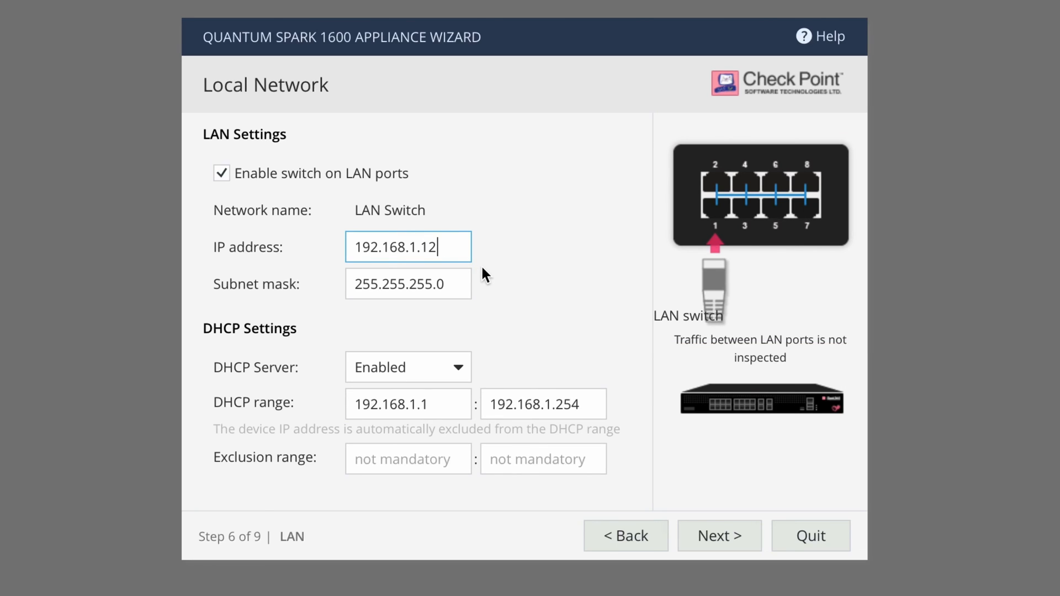
Set LAN 192.168.1.12/255.255.255.0 with DHCP exclusion 192.168.1.20–192.168.1.25 and apply.
{"action": "left_click", "coordinate": [429, 404]}
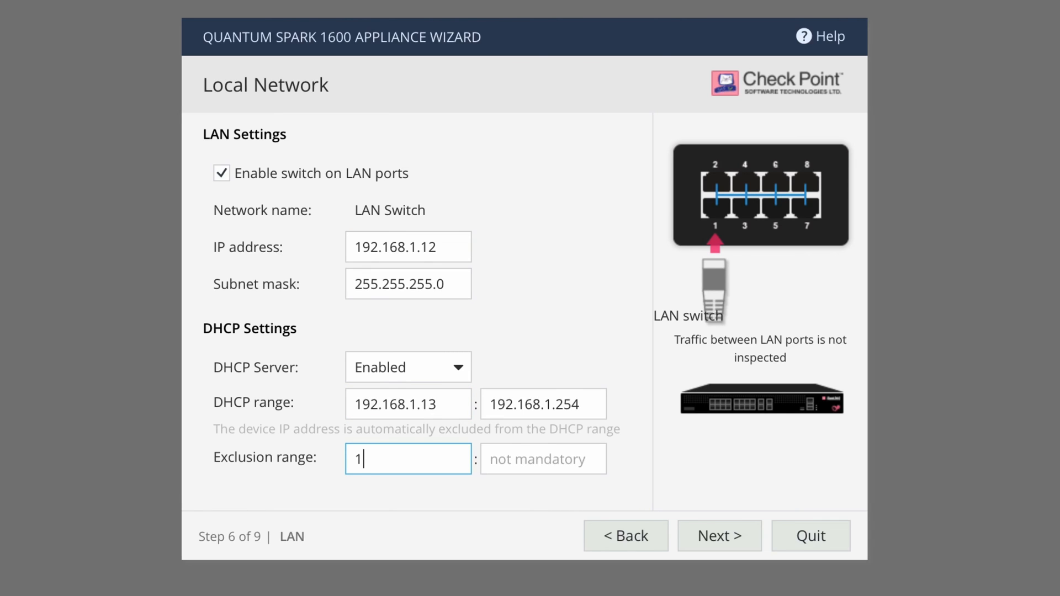
{"action": "type", "text": "92.168.1.20"}
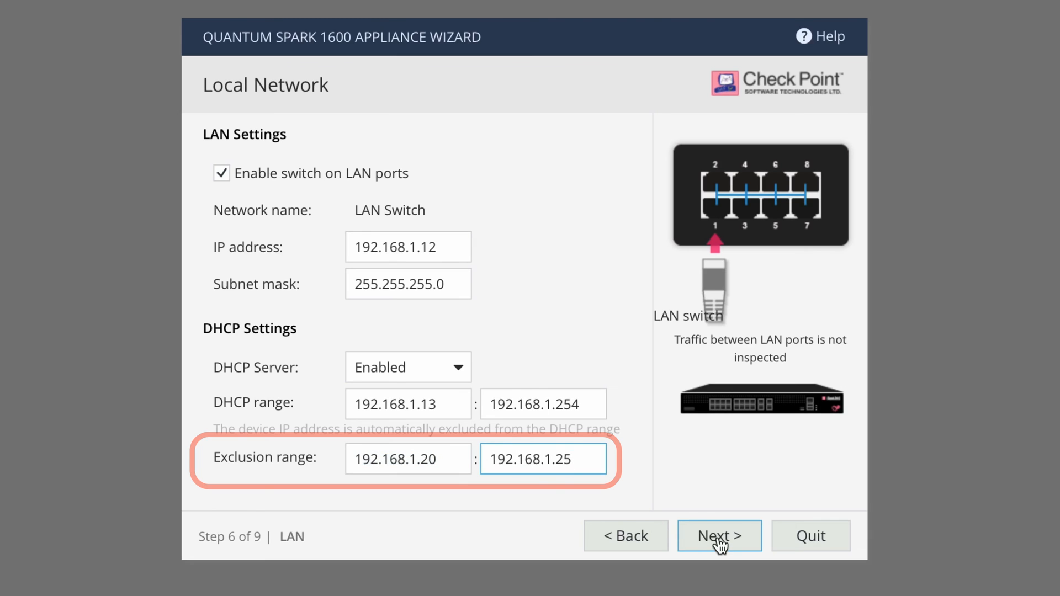
{"action": "left_click", "coordinate": [720, 535]}
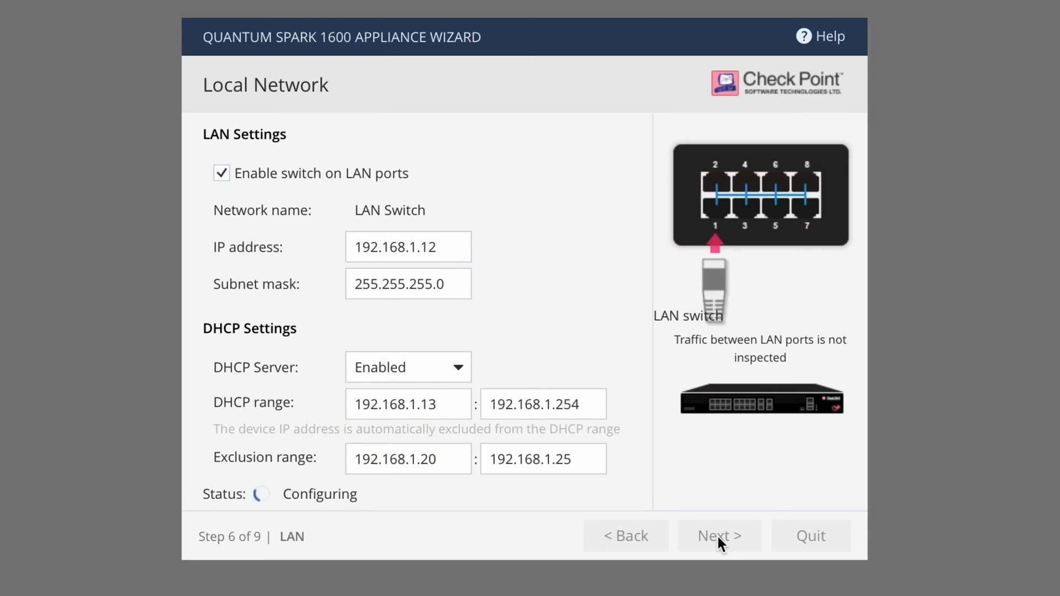
{"action": "left_click", "coordinate": [719, 536]}
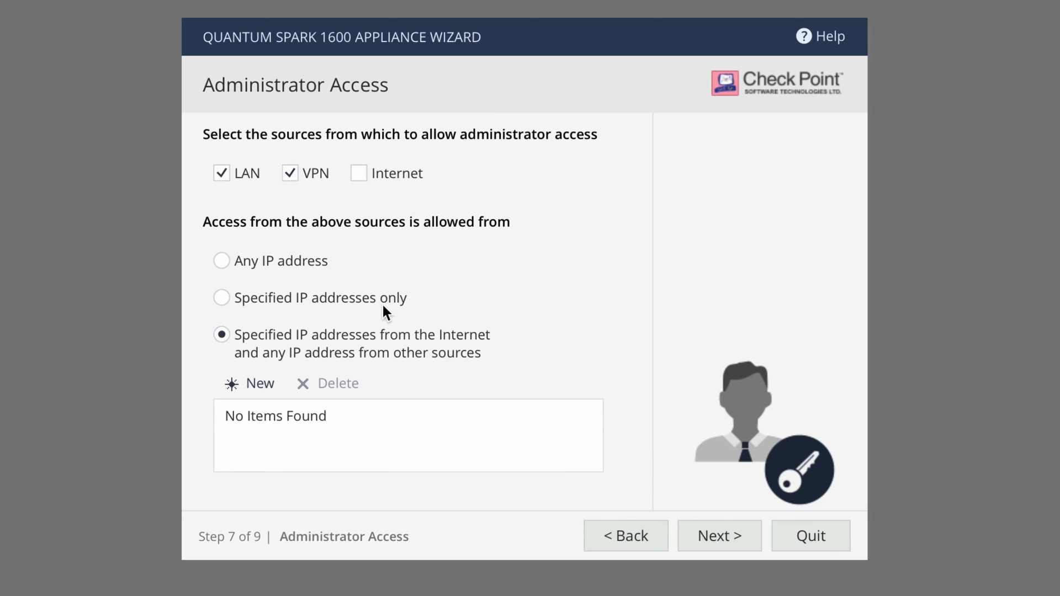
{"action": "mouse_move", "coordinate": [466, 161]}
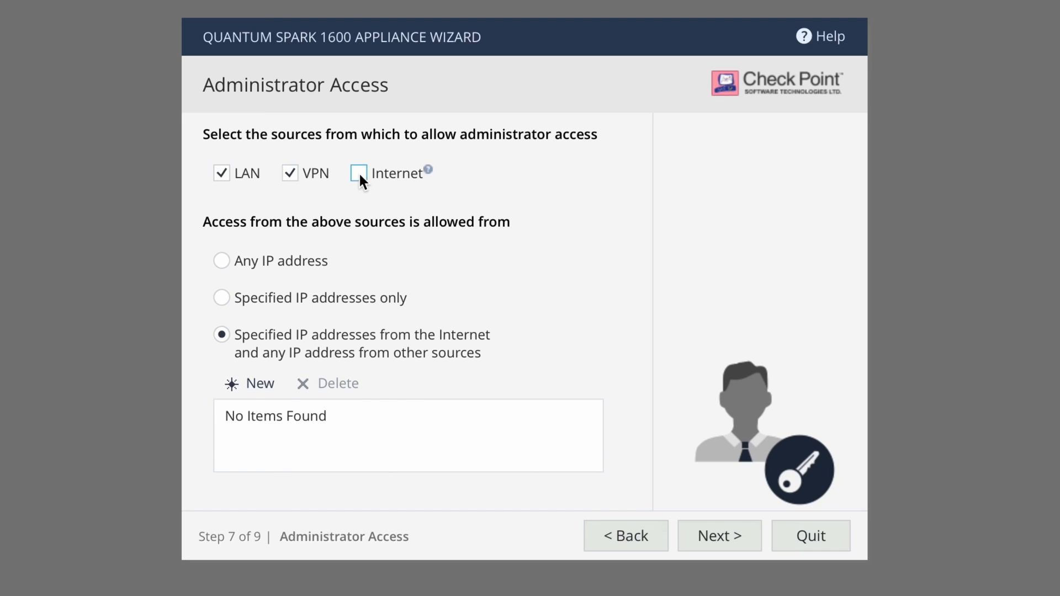
Allow administrator access from LAN, VPN and Internet from any IP address and register for the license.
{"action": "left_click", "coordinate": [358, 174]}
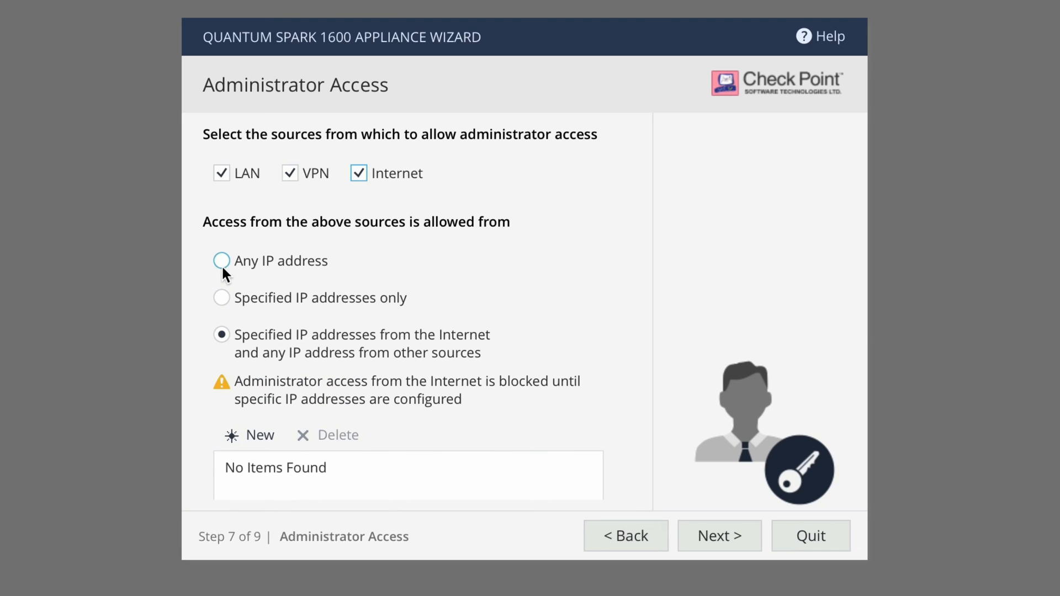
{"action": "left_click", "coordinate": [221, 260]}
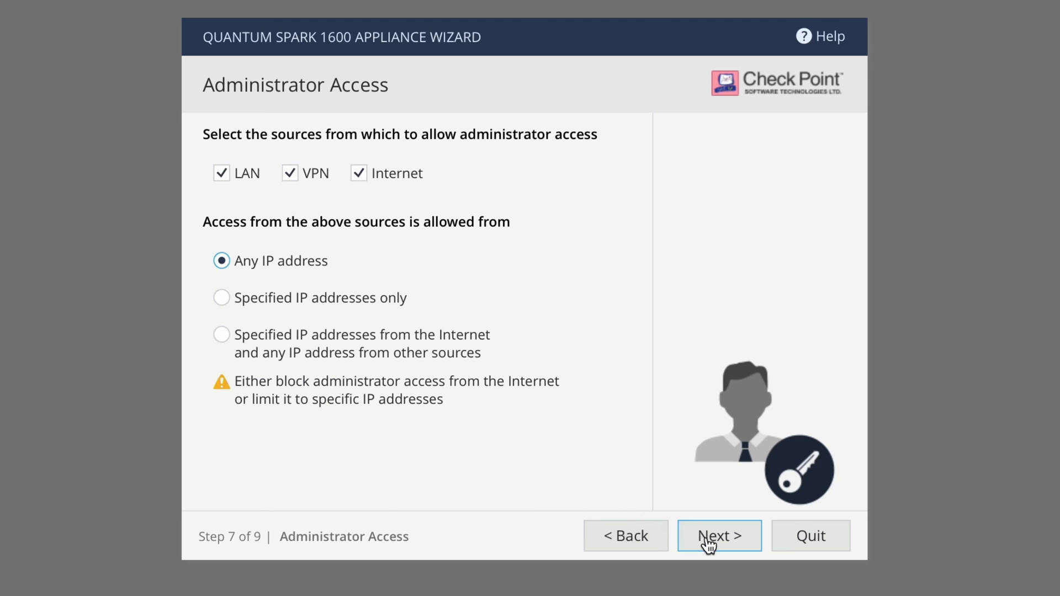
{"action": "left_click", "coordinate": [719, 535]}
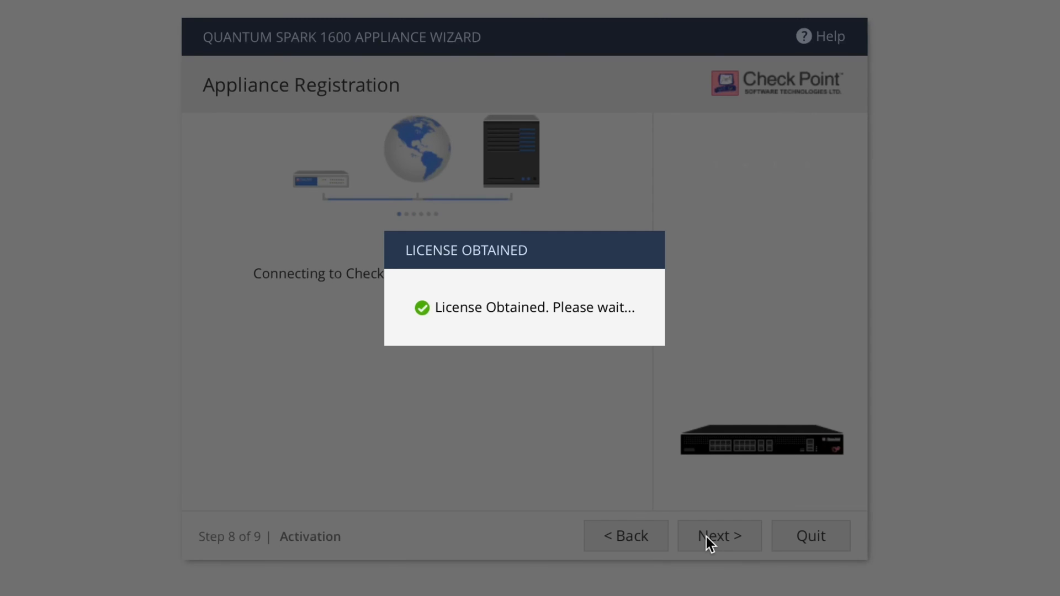
Keep all ten software blades from Firewall to Anti-Spam enabled and reach the completion summary.
{"action": "left_click", "coordinate": [719, 536]}
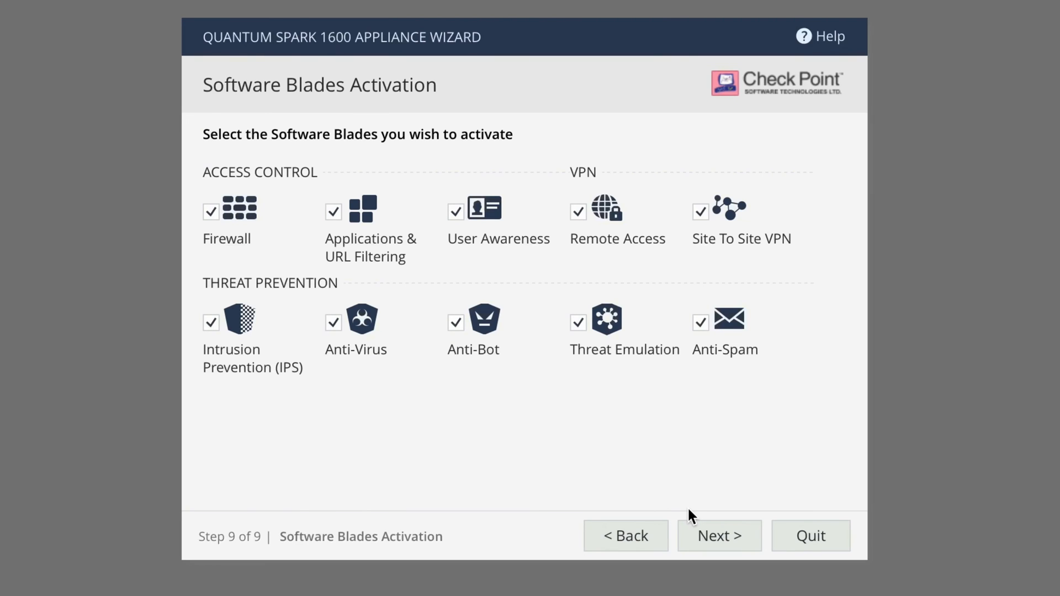
{"action": "mouse_move", "coordinate": [647, 526]}
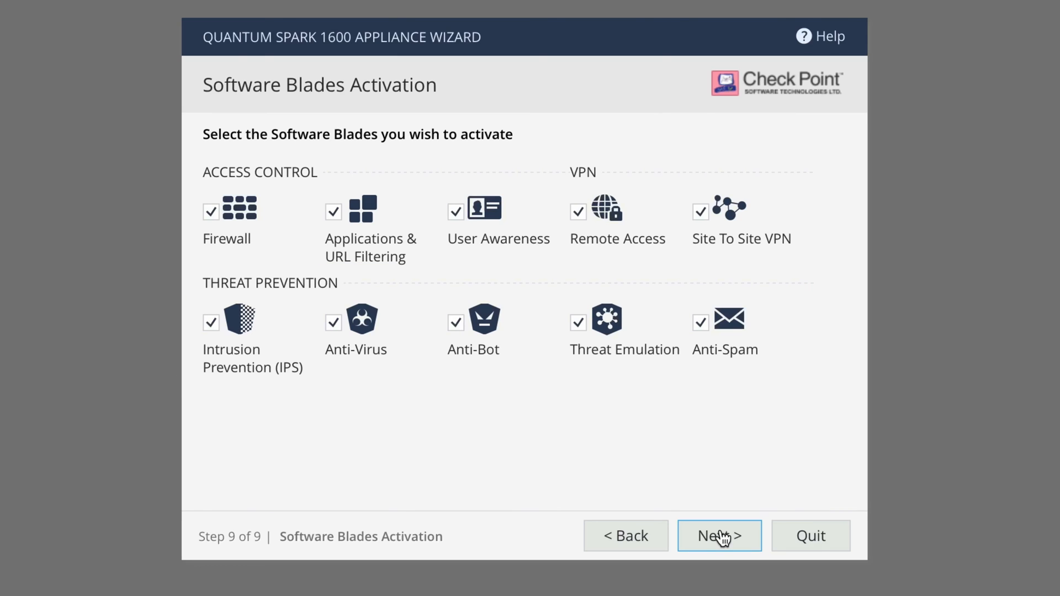
{"action": "left_click", "coordinate": [720, 536]}
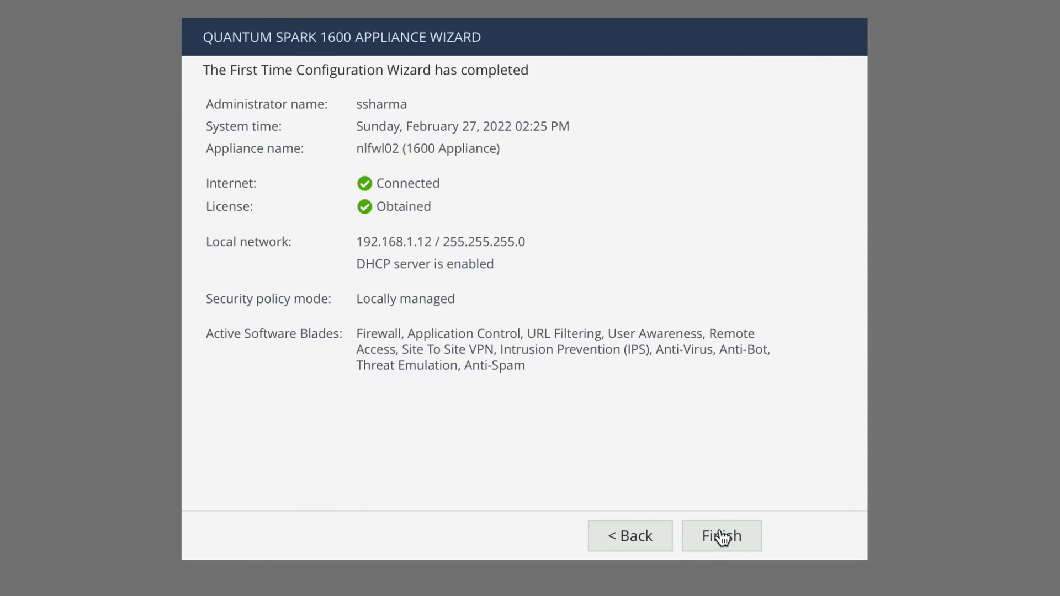
Finish the wizard so the appliance begins configuring the system for the first time.
{"action": "left_click", "coordinate": [722, 535]}
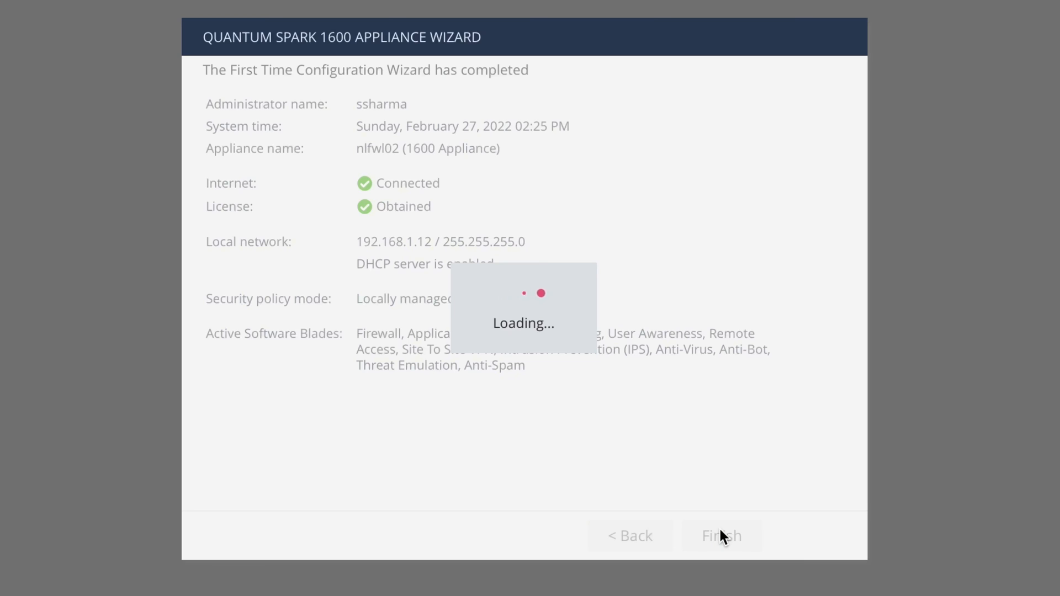
{"action": "left_click", "coordinate": [721, 536]}
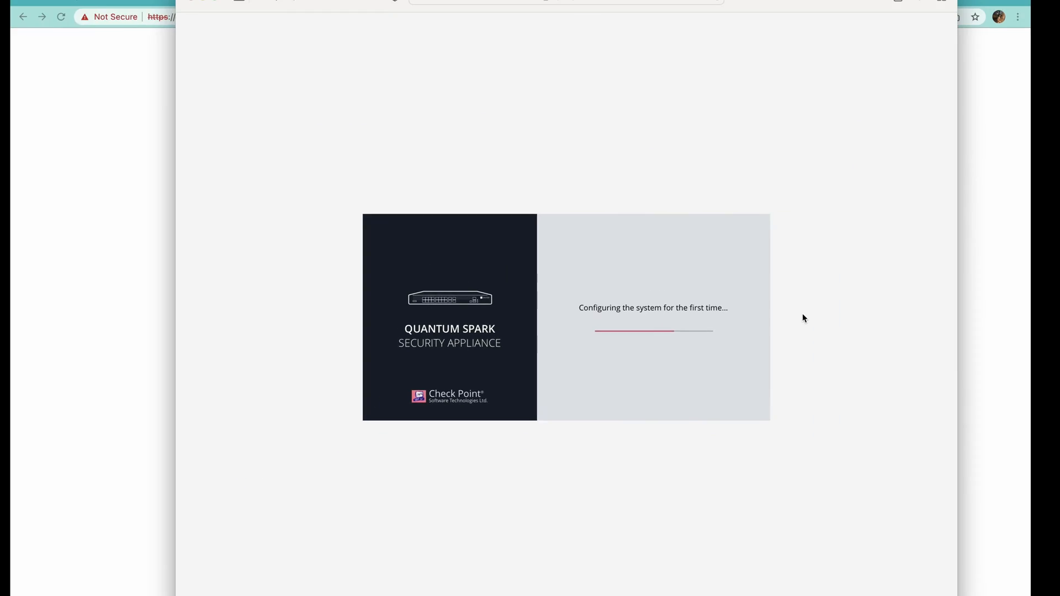